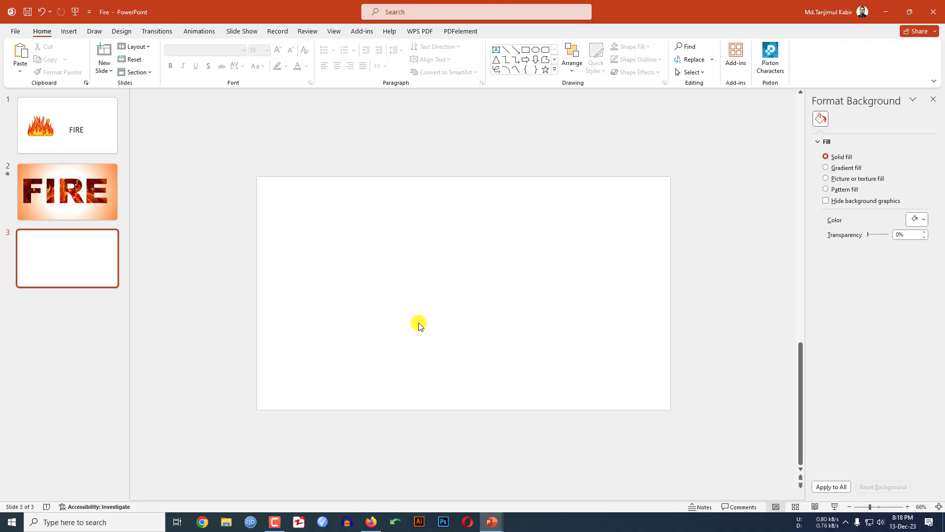
Draw a blue rectangle covering the whole of blank slide 3.
{"action": "left_click", "coordinate": [69, 31]}
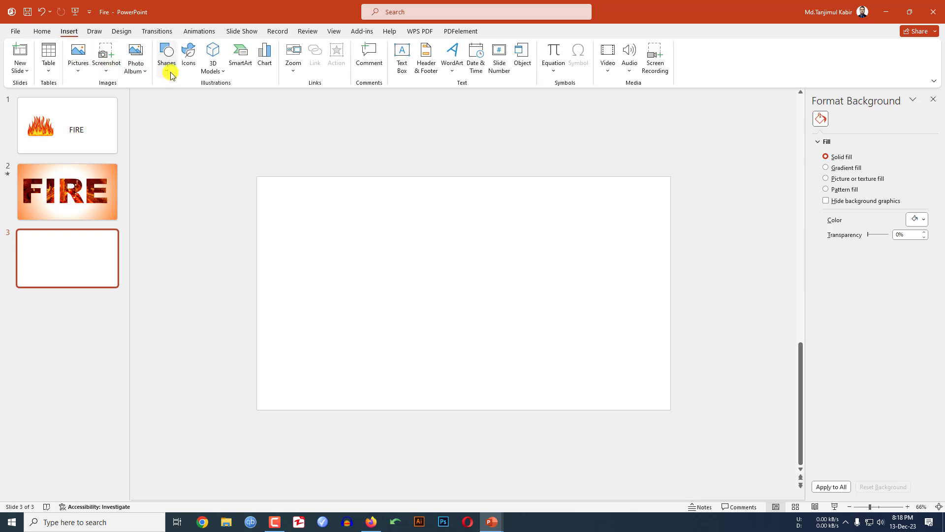
{"action": "left_click", "coordinate": [167, 57]}
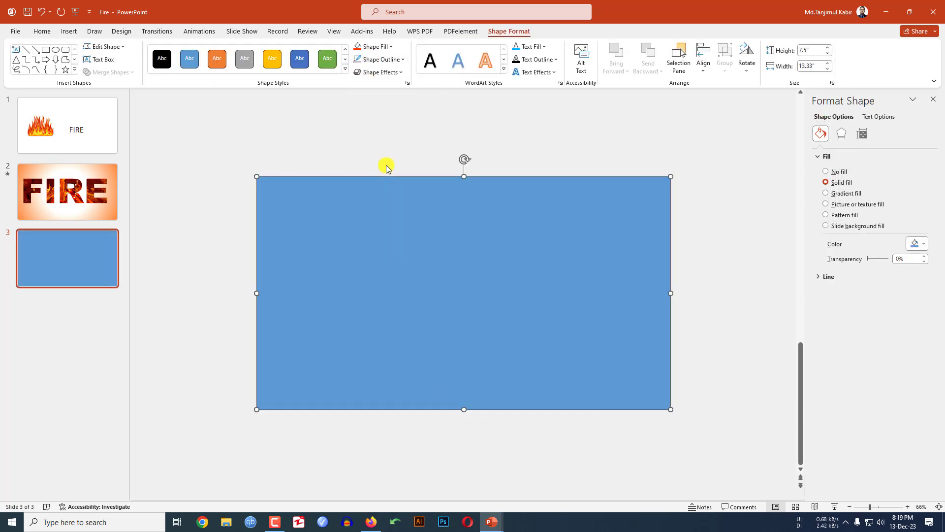
{"action": "mouse_move", "coordinate": [65, 33]}
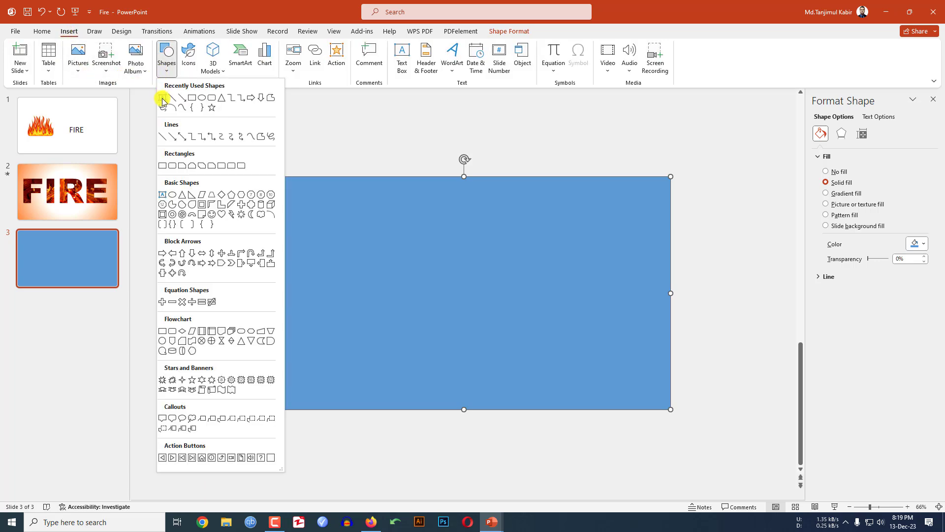
Add a text box reading FIRE in Arial Black at size 300 across the rectangle.
{"action": "left_click", "coordinate": [402, 57]}
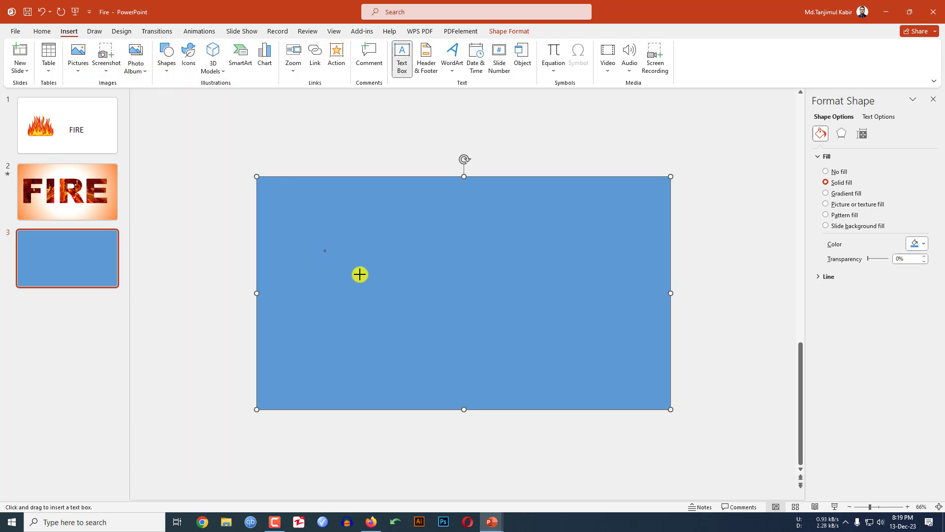
{"action": "left_click_drag", "start_coordinate": [359, 275], "coordinate": [560, 324]}
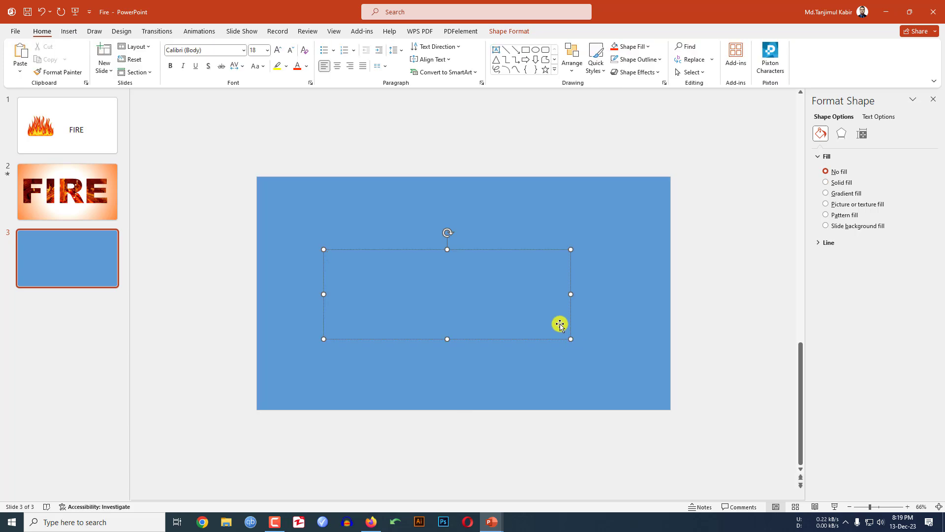
{"action": "type", "text": "FIRE"}
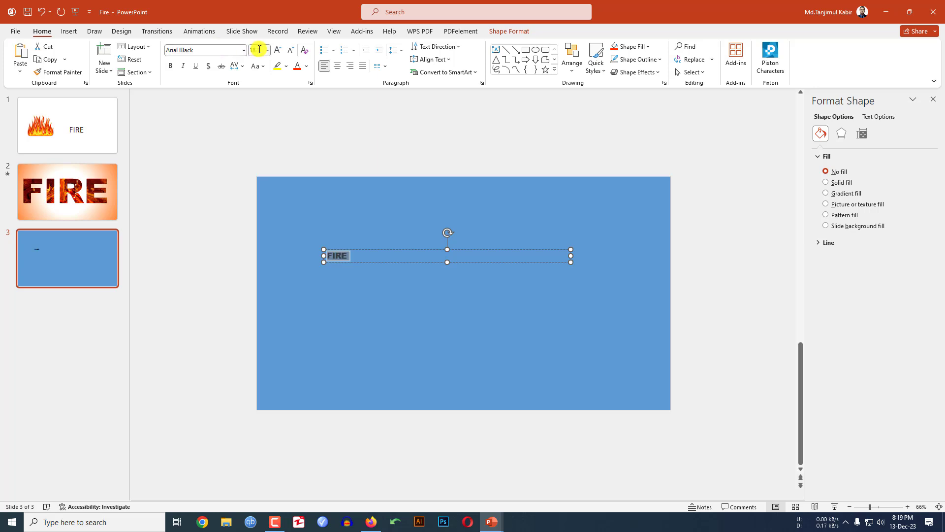
{"action": "type", "text": "300"}
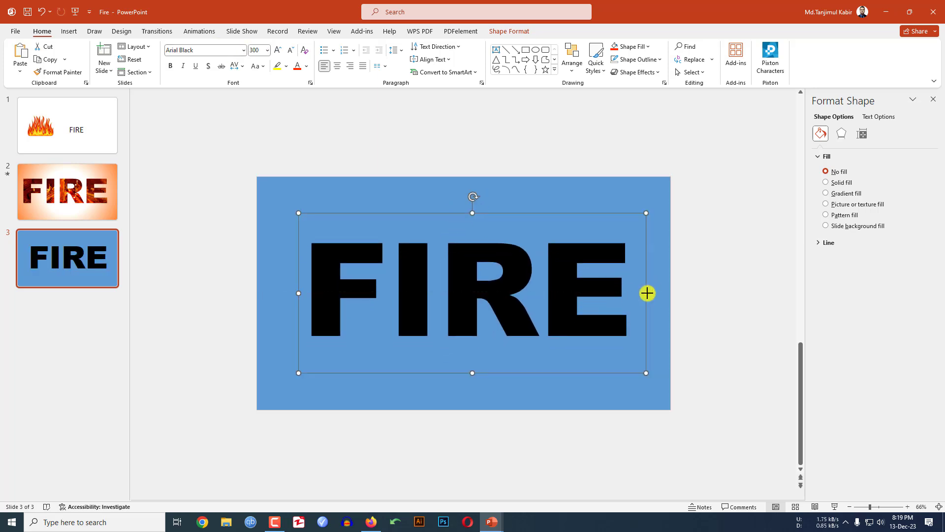
Align FIRE to the slide centre and Combine it with the rectangle to cut out the letters.
{"action": "left_click", "coordinate": [508, 32]}
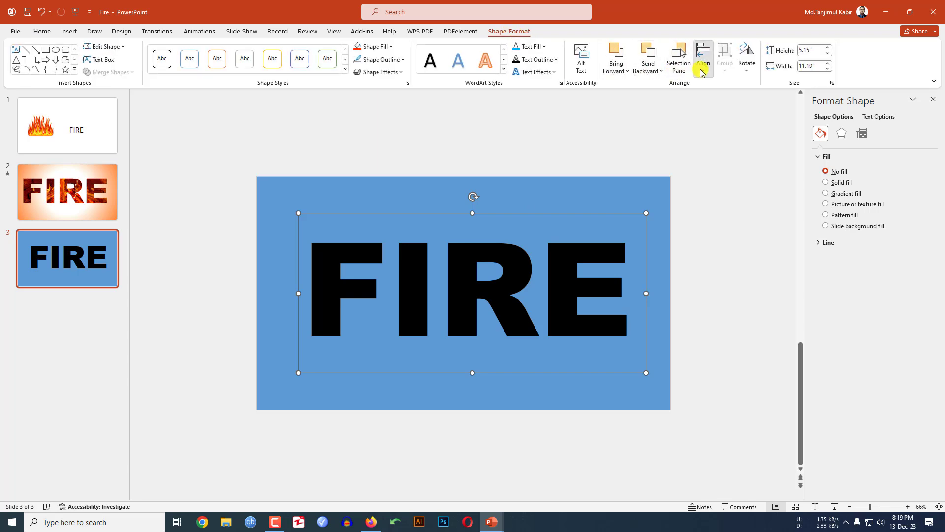
{"action": "left_click", "coordinate": [703, 57]}
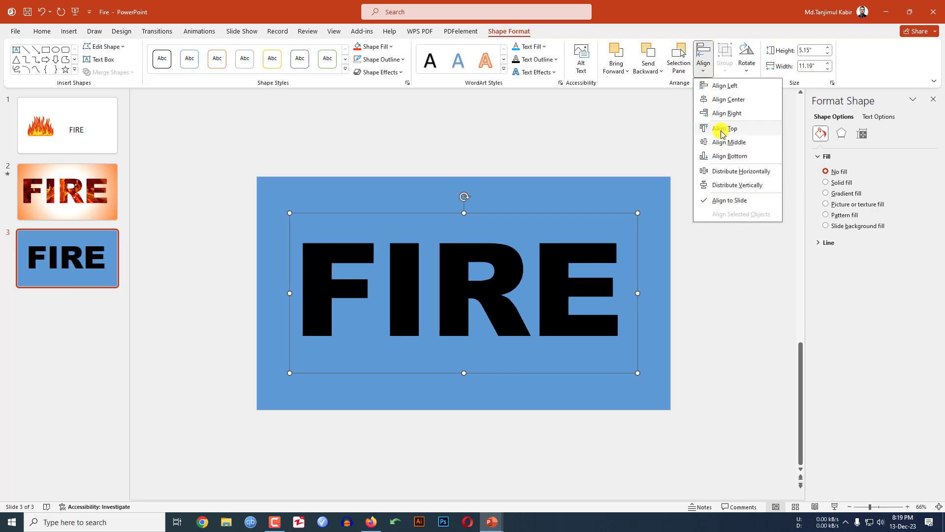
{"action": "left_click", "coordinate": [727, 128]}
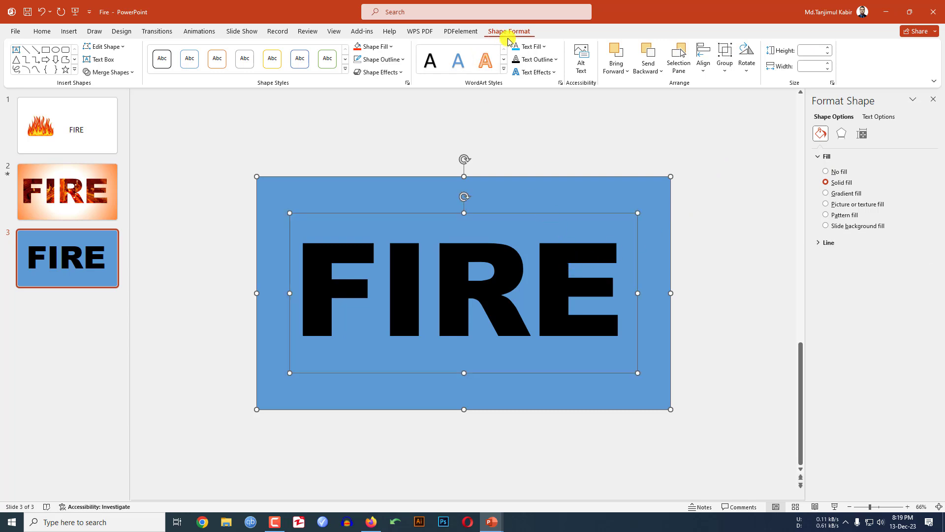
{"action": "left_click", "coordinate": [110, 72]}
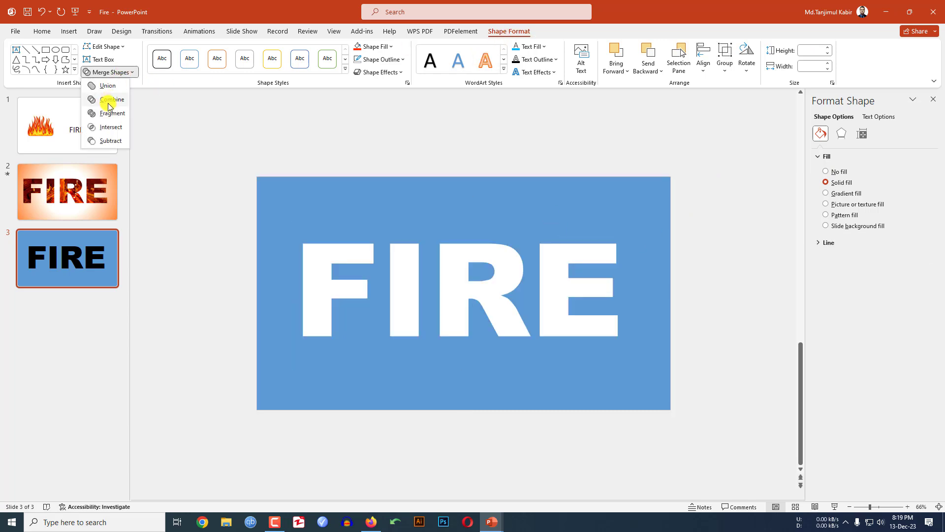
{"action": "left_click", "coordinate": [113, 98]}
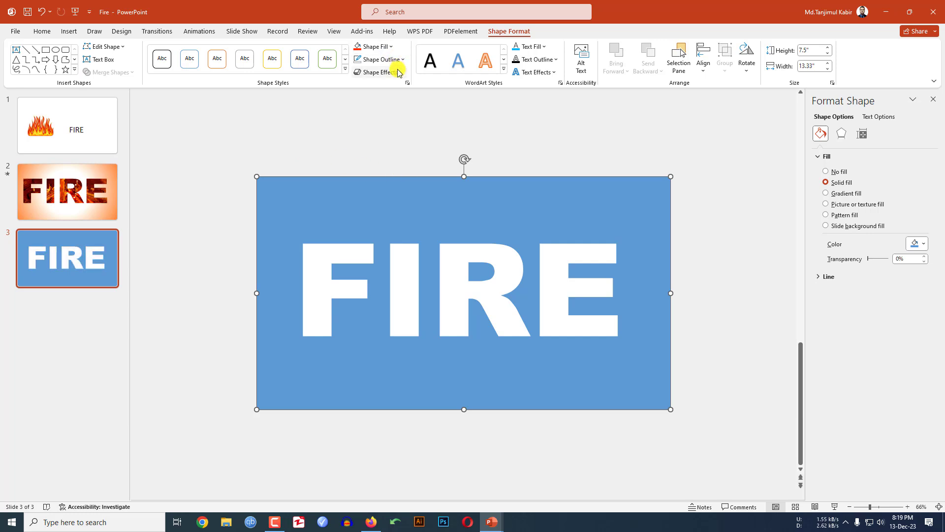
Apply a bevel and the Top Spotlight – Accent 2 radial gradient fill to the cut-out rectangle.
{"action": "left_click", "coordinate": [378, 71]}
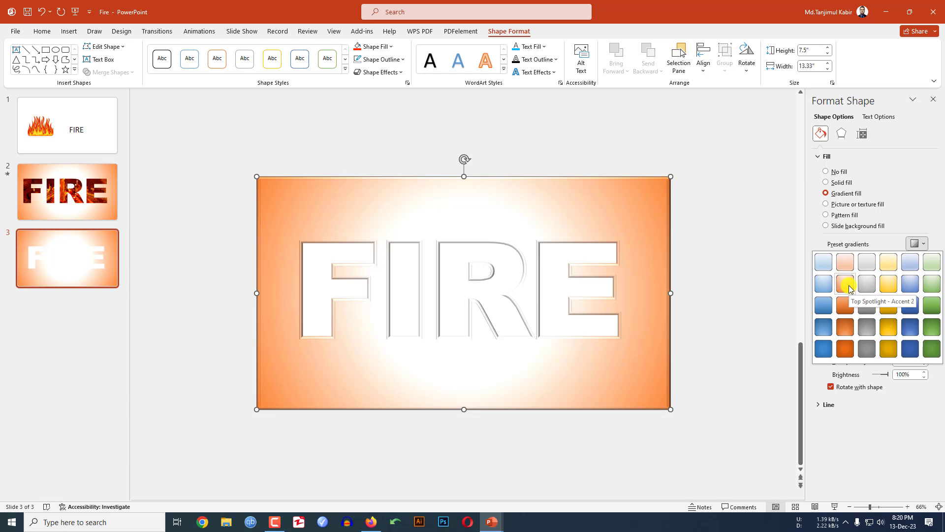
{"action": "left_click", "coordinate": [844, 283]}
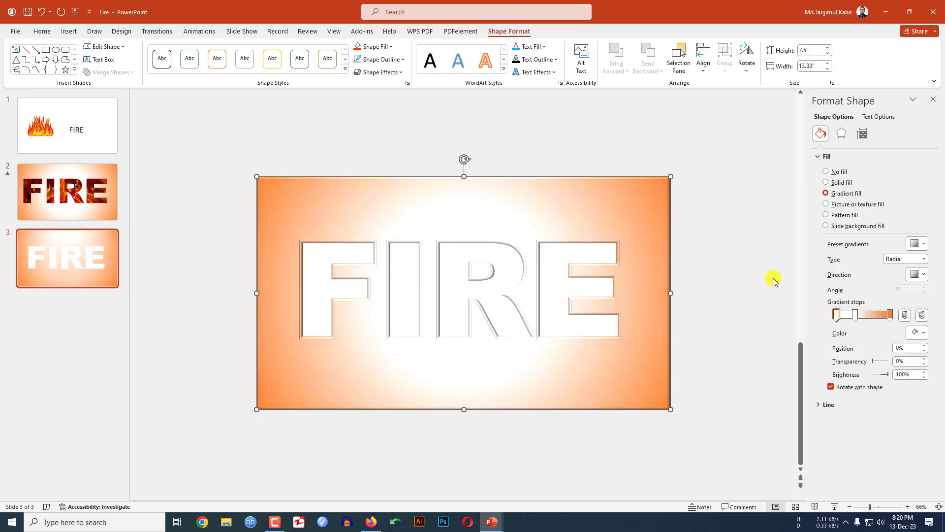
{"action": "left_click", "coordinate": [69, 30]}
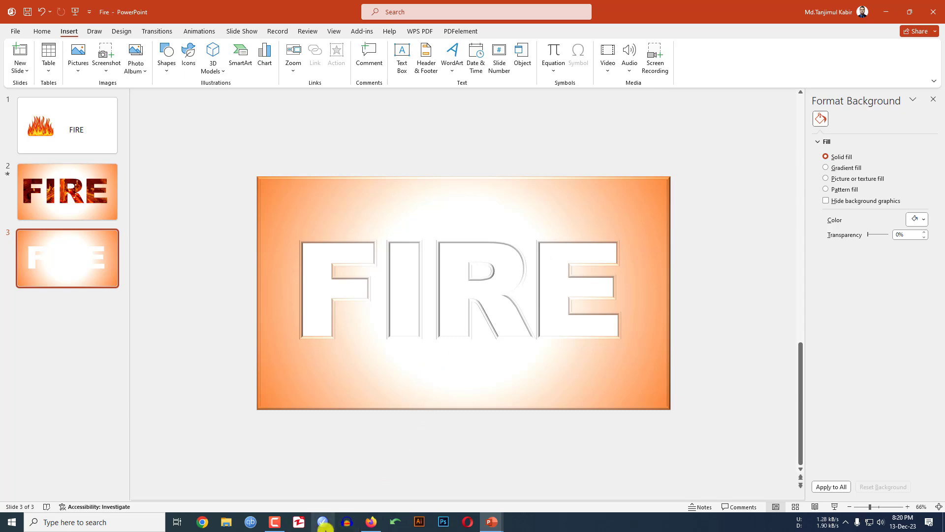
{"action": "left_click", "coordinate": [348, 522]}
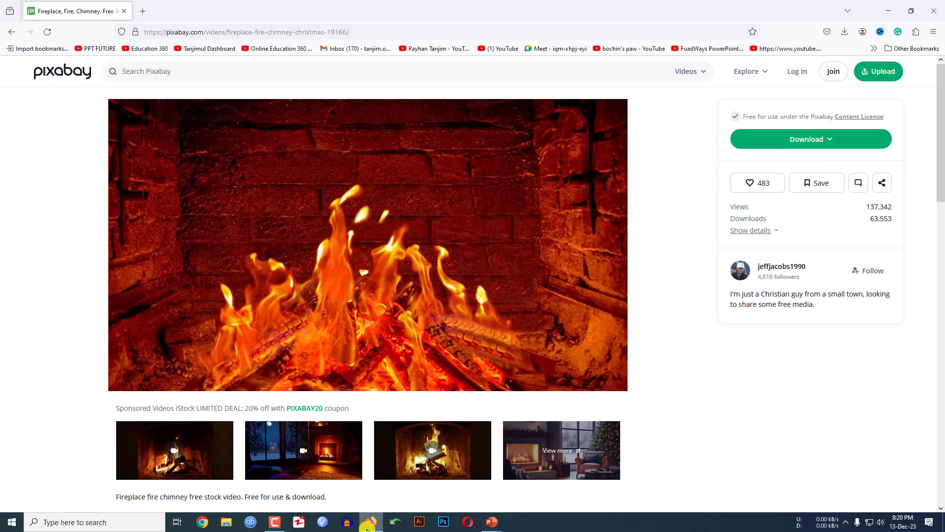
{"action": "left_click", "coordinate": [367, 244]}
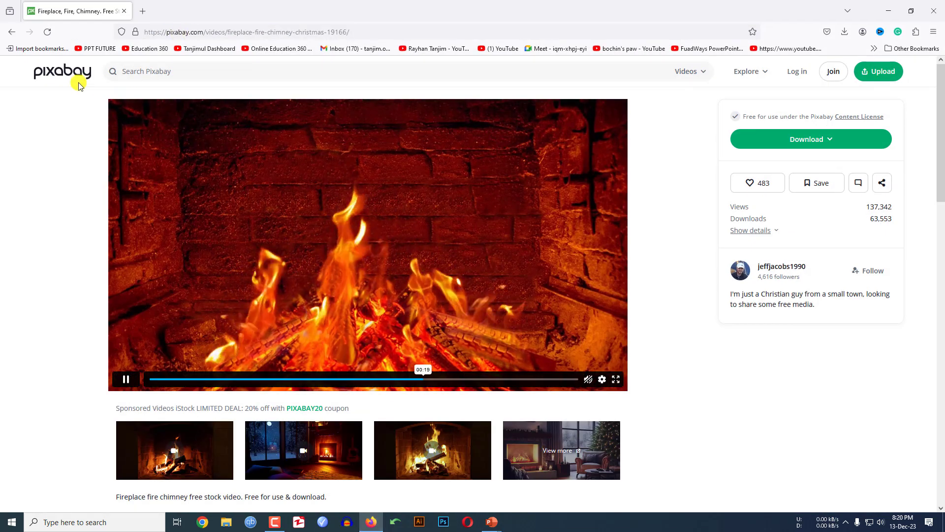
{"action": "mouse_move", "coordinate": [77, 209]}
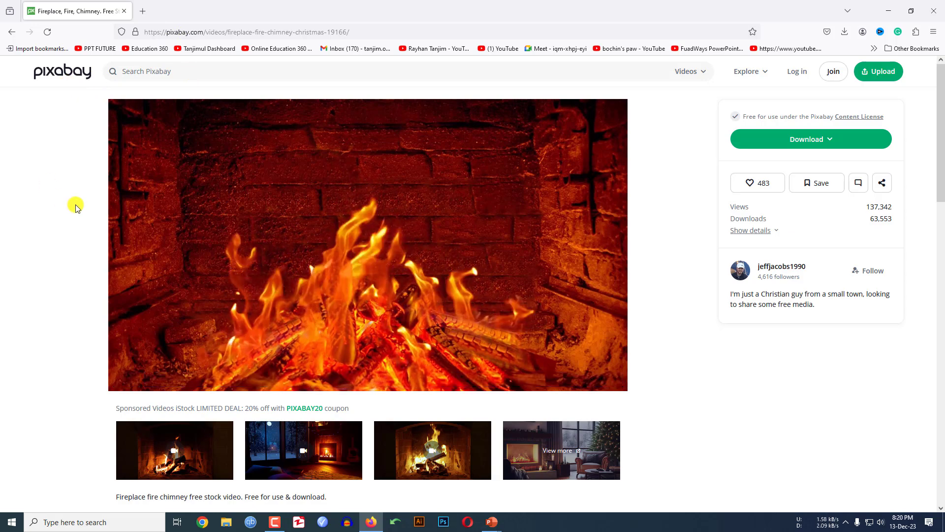
{"action": "mouse_move", "coordinate": [5, 286]}
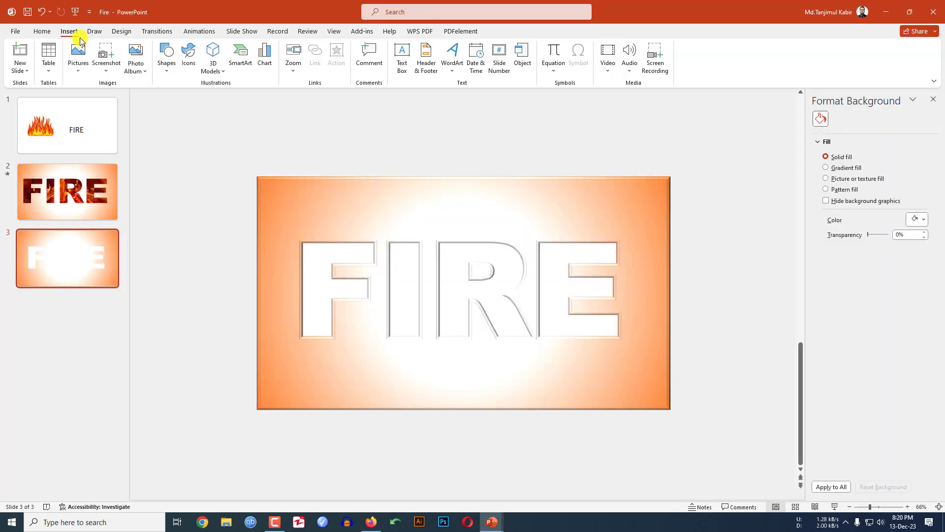
Insert the downloaded fireplace fire video from Downloads so flames show through the letters.
{"action": "left_click", "coordinate": [607, 58]}
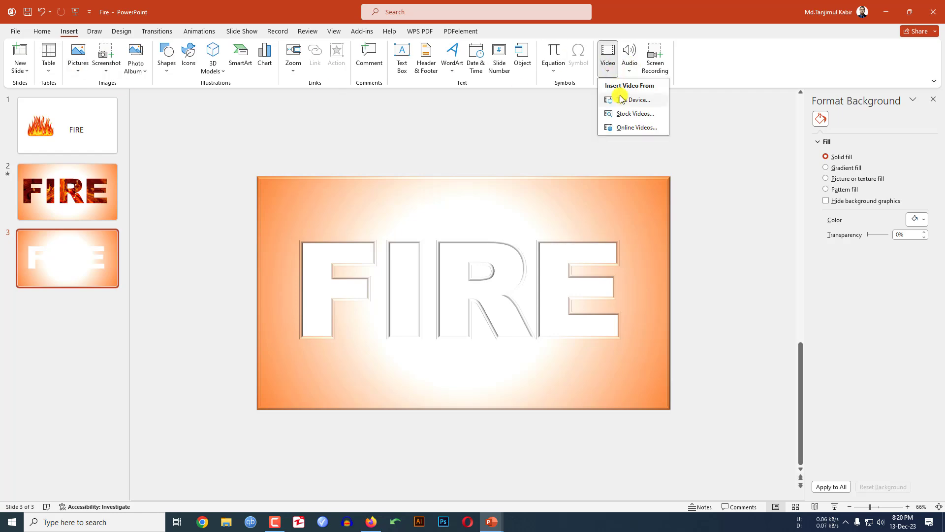
{"action": "left_click", "coordinate": [638, 99]}
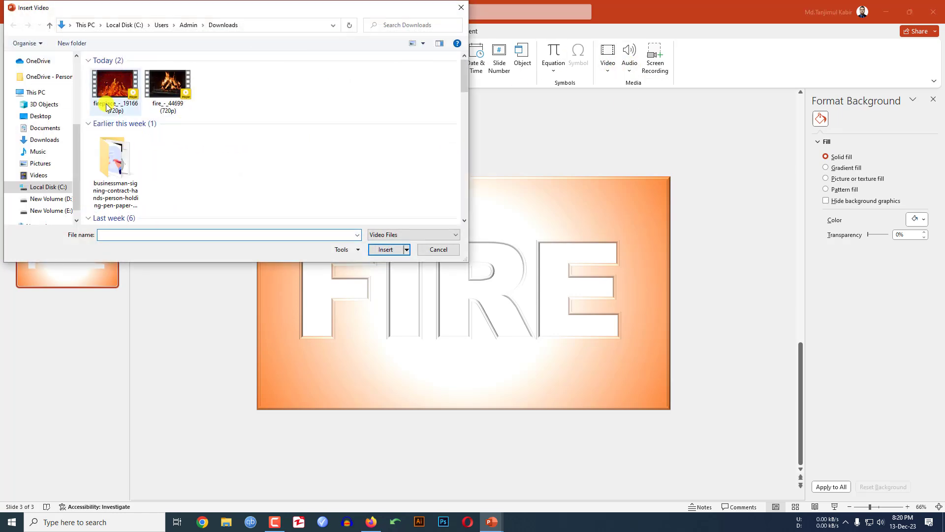
{"action": "left_click", "coordinate": [385, 249]}
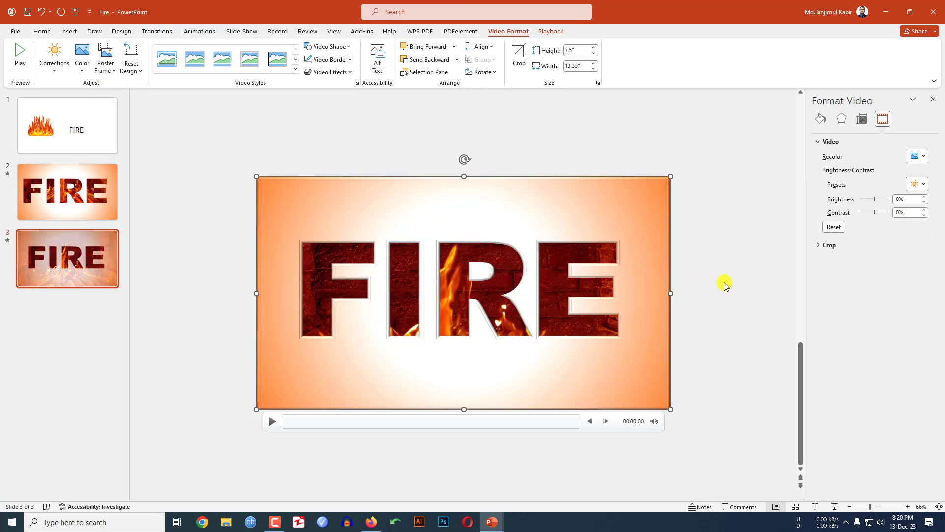
Set the fire video to Start Automatically and Loop until Stopped.
{"action": "left_click", "coordinate": [550, 30]}
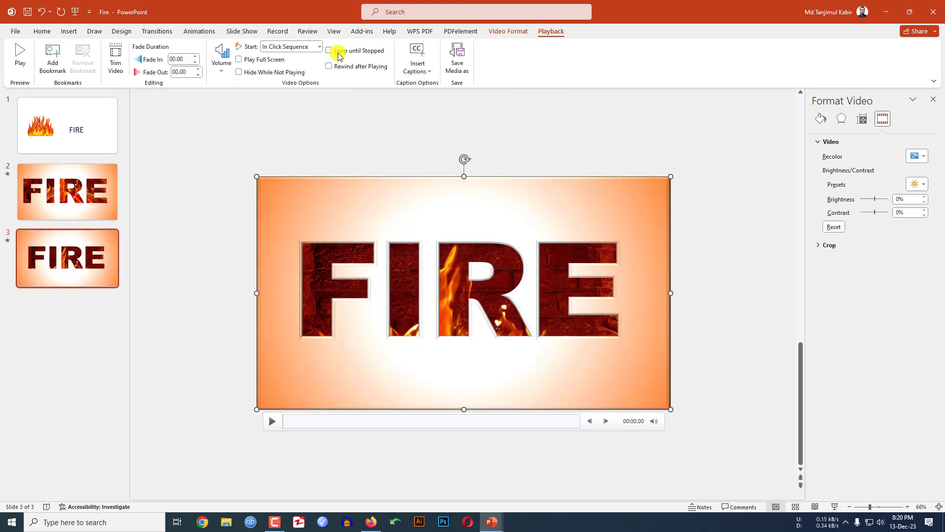
{"action": "left_click", "coordinate": [291, 47]}
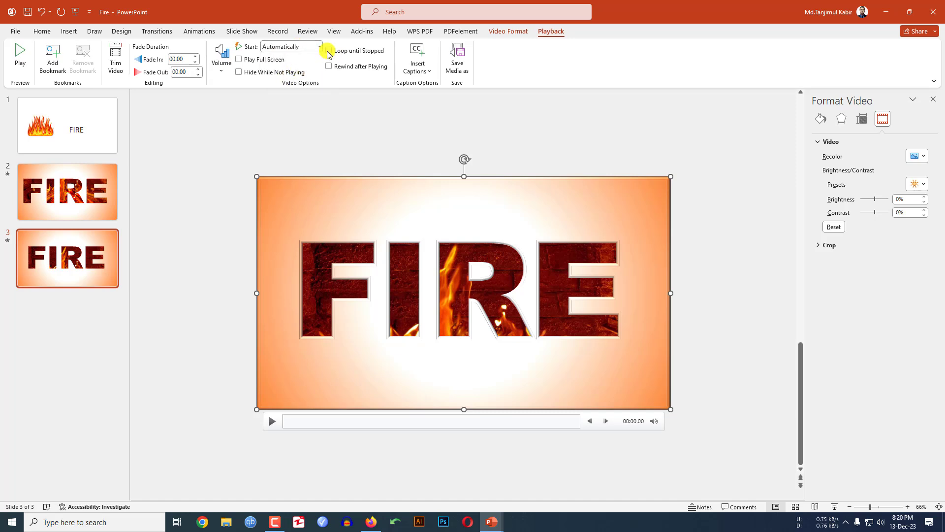
{"action": "left_click", "coordinate": [328, 51]}
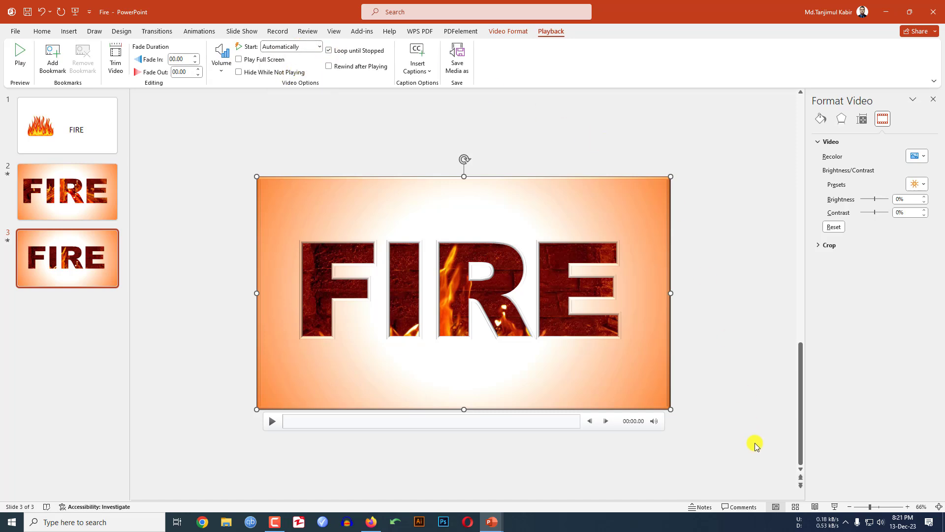